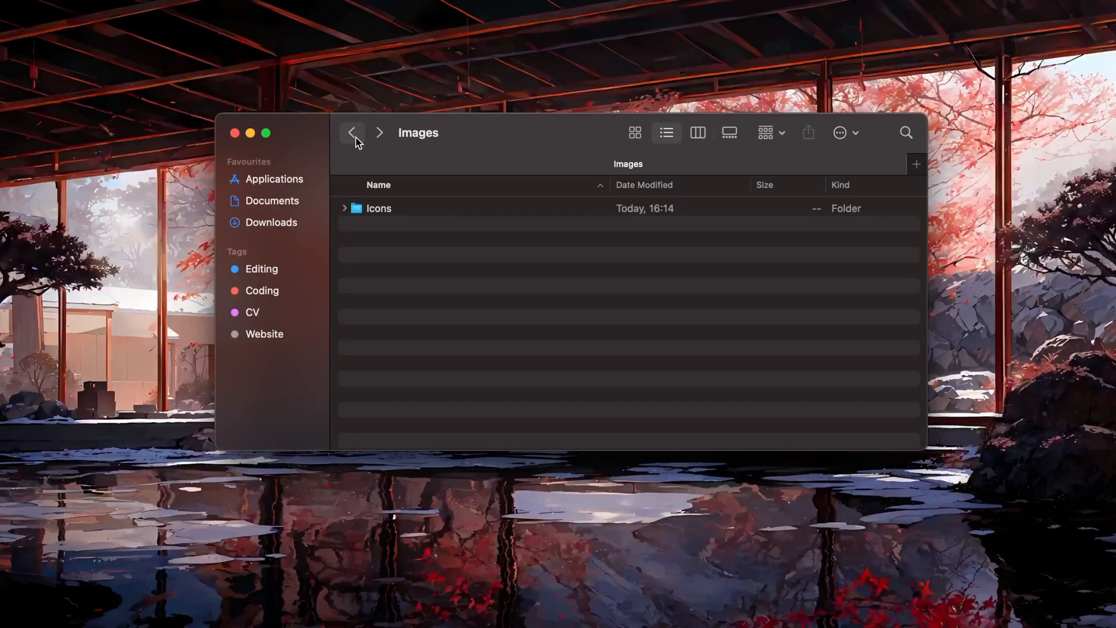
Close the Finder Images window and bring the Chrome new tab forward
click(235, 133)
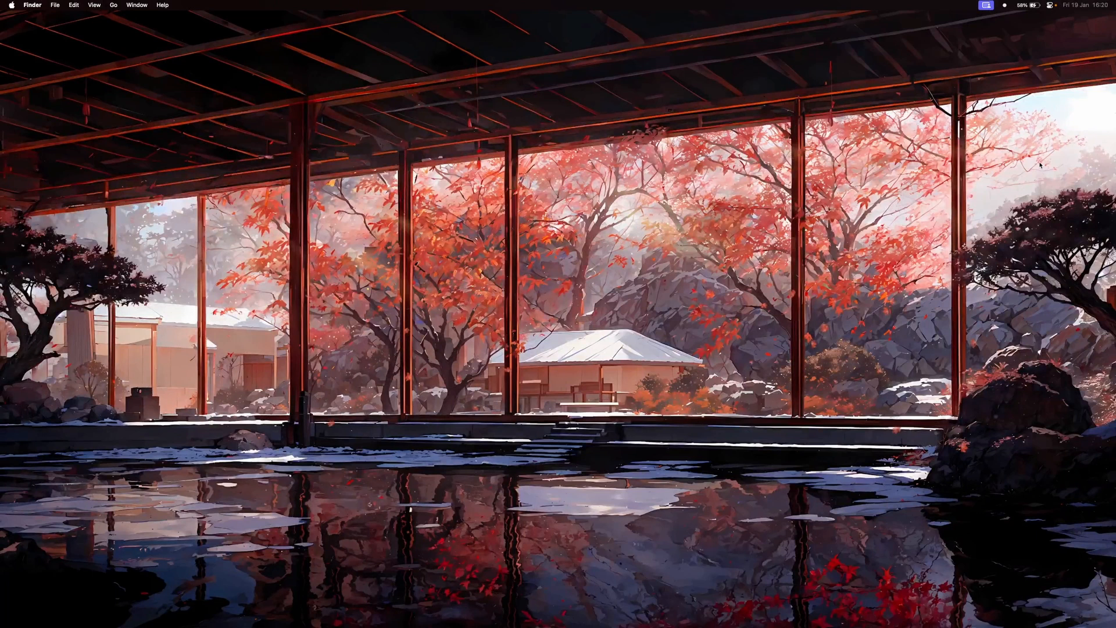
click(986, 5)
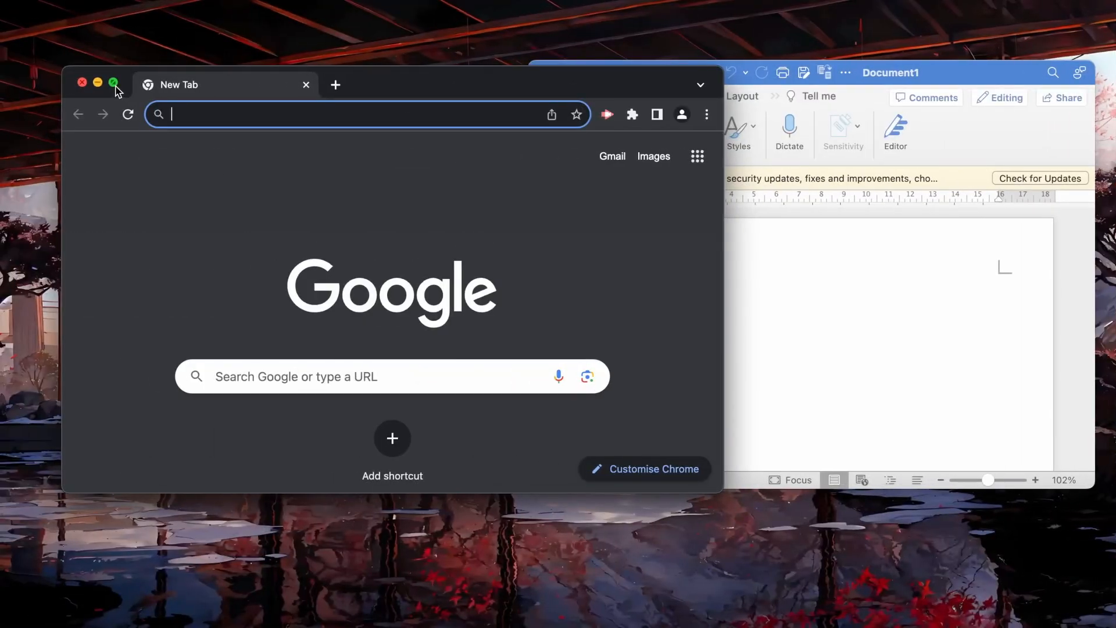
Expand the Chrome new-tab window to full screen with the green button
click(113, 83)
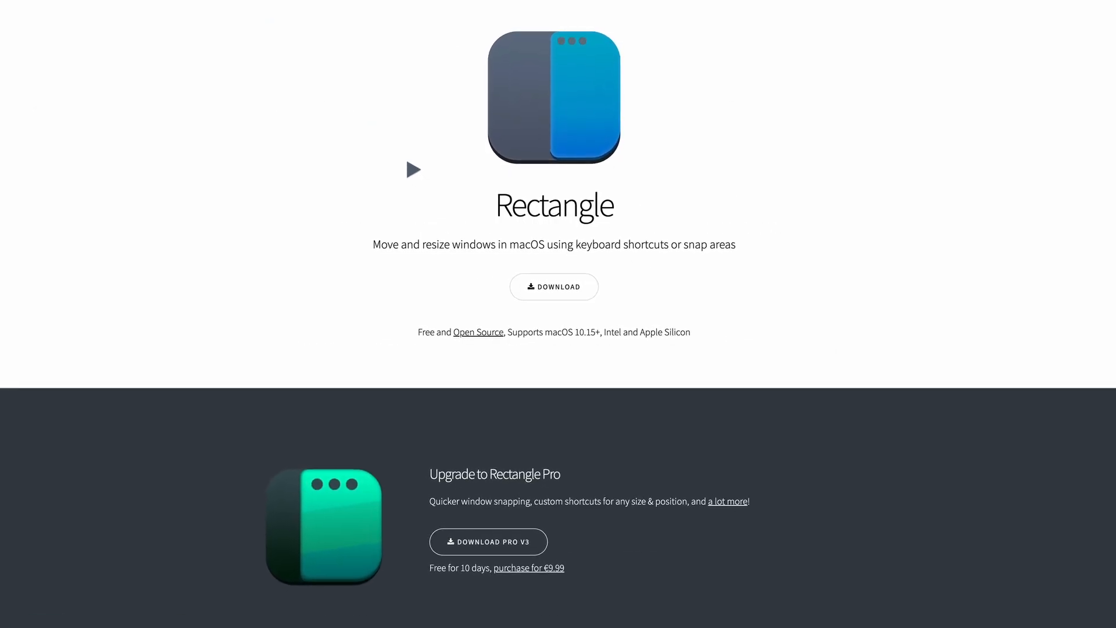
scroll(down, 3)
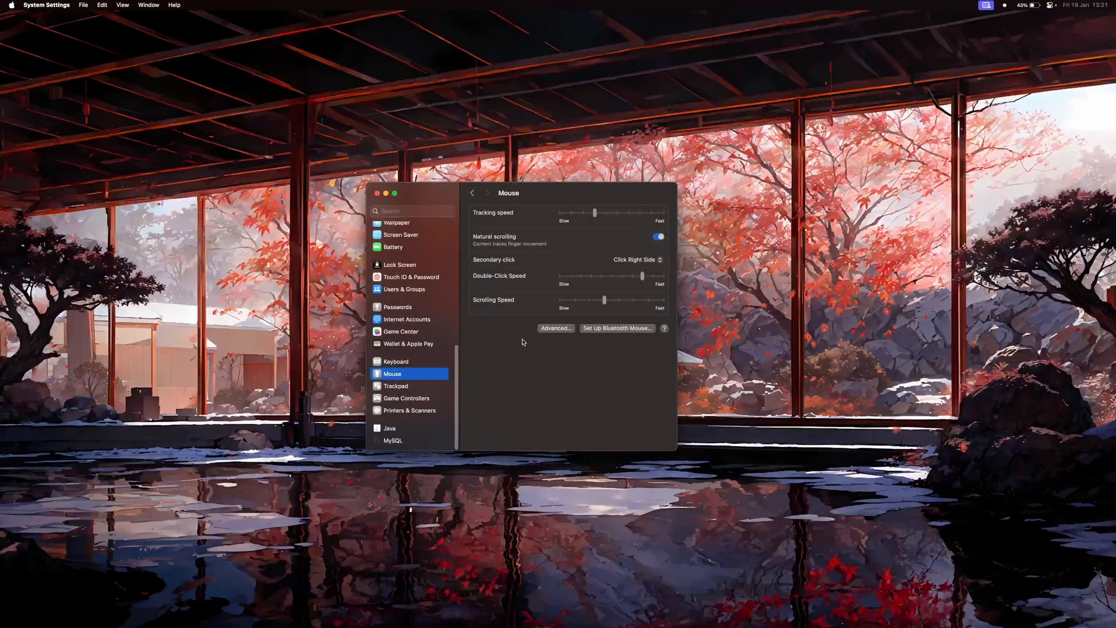
Open Trackpad settings and its Scroll & Zoom options, where natural scrolling is off
click(397, 386)
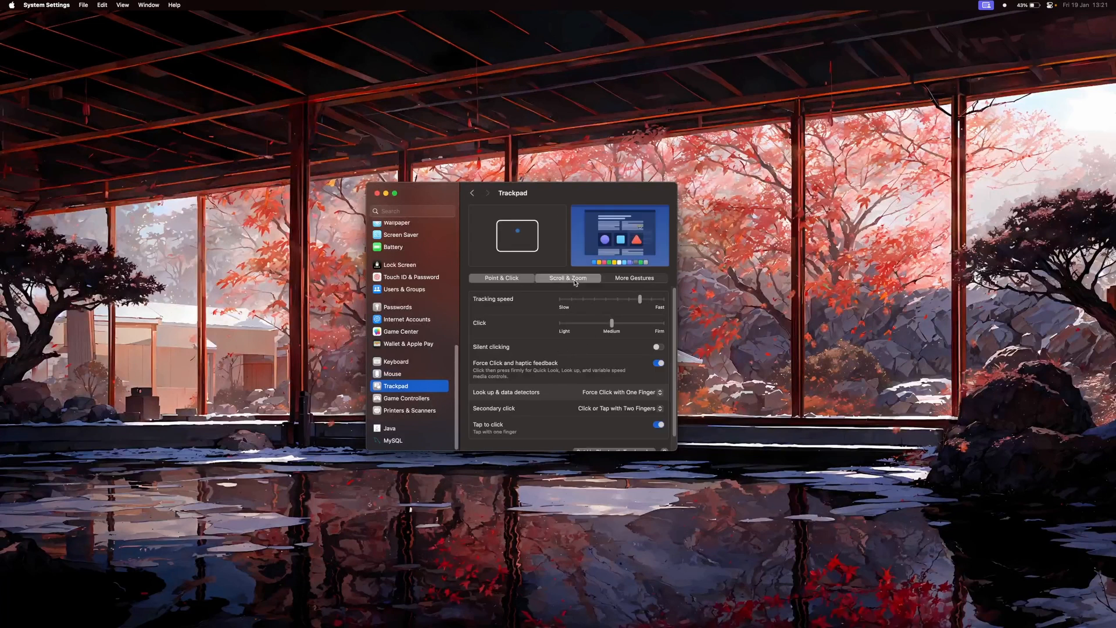
click(568, 278)
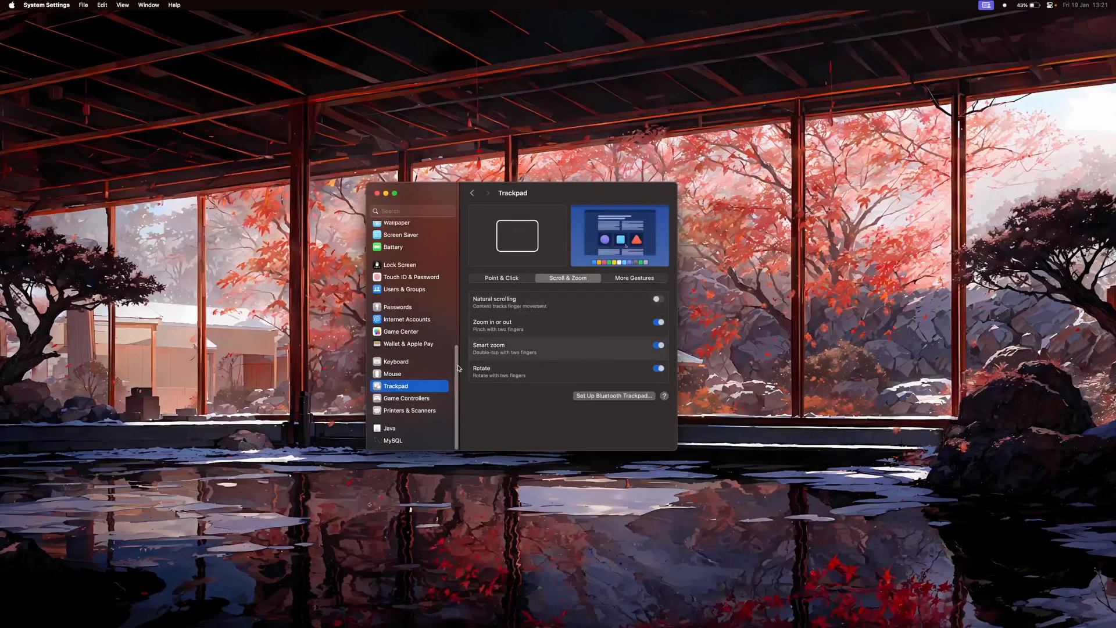